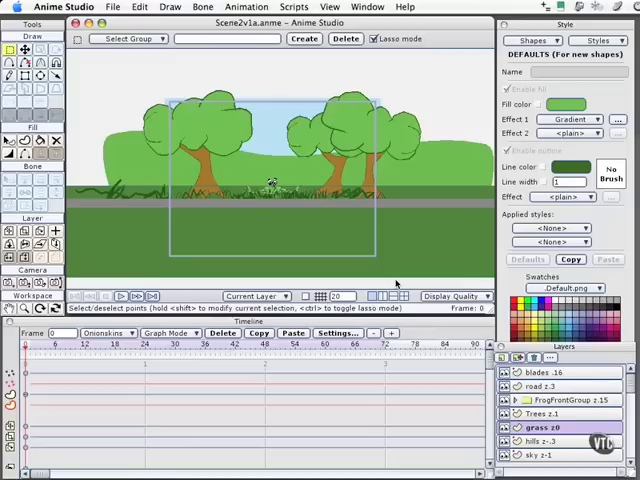
mouse_move(396, 284)
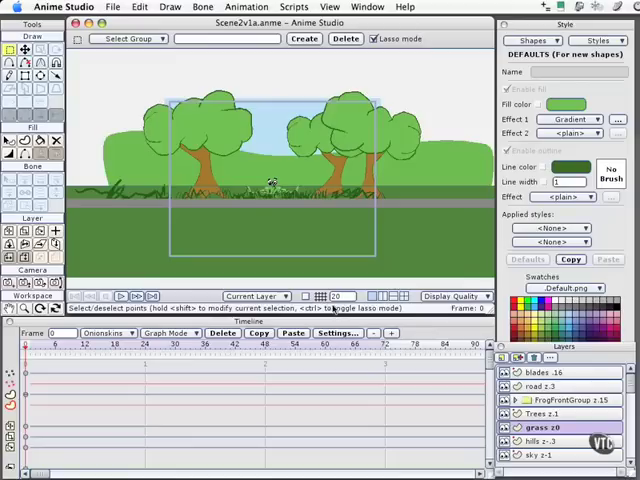
mouse_move(300, 256)
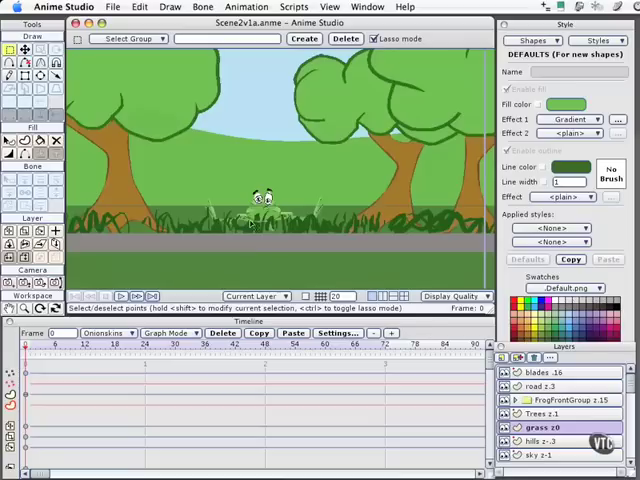
mouse_move(248, 228)
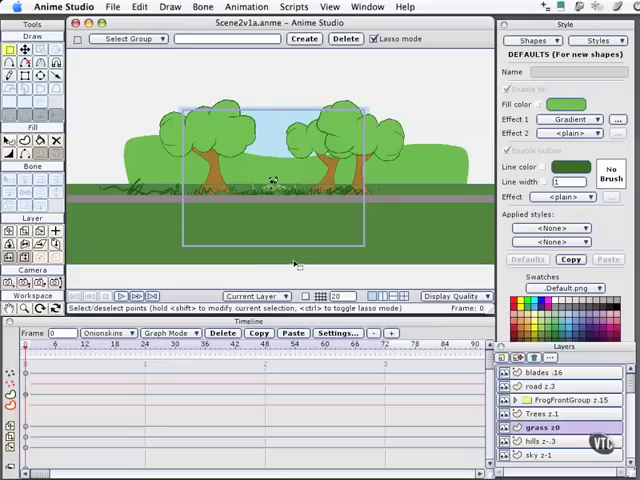
Step: Set a scene dimension to 540 in Project Settings, leaving 3D camera and depth sorting on
left_click(112, 8)
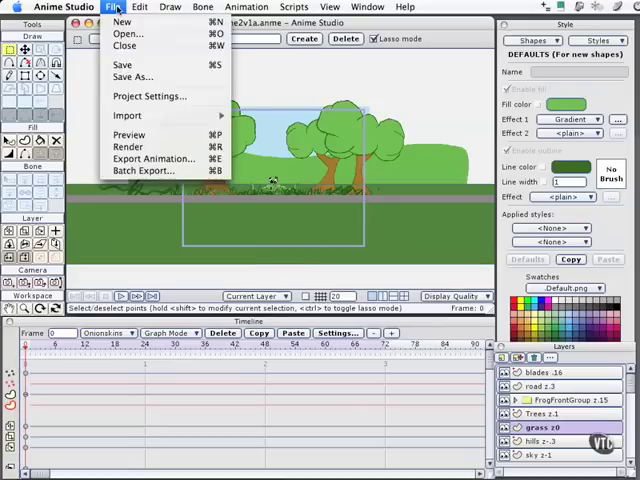
left_click(128, 116)
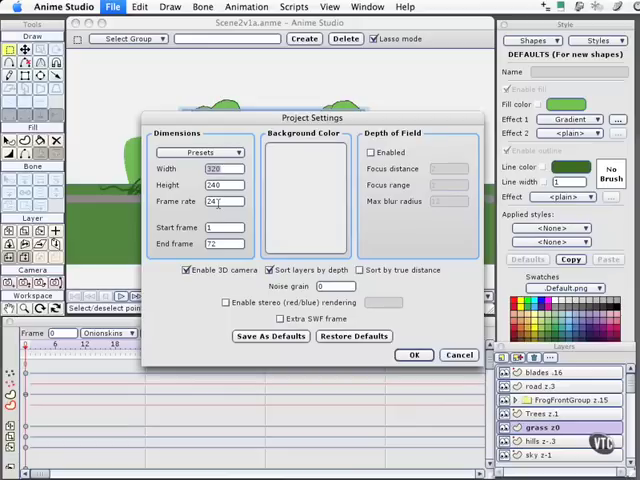
left_click(220, 200)
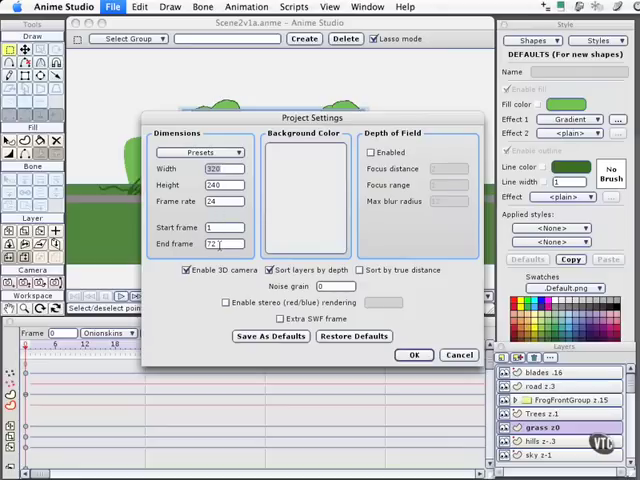
left_click(218, 244)
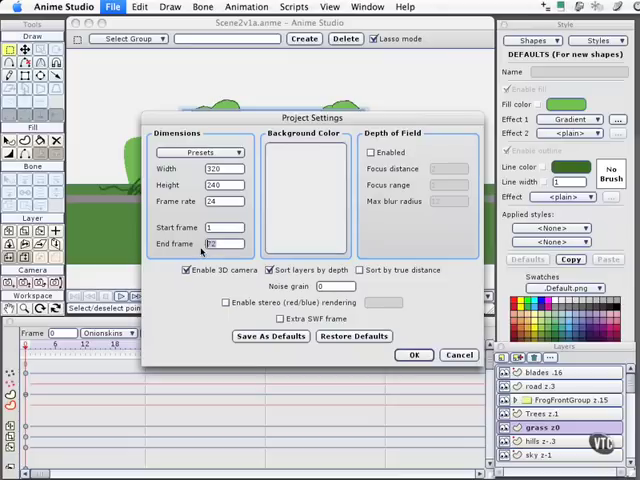
type("540")
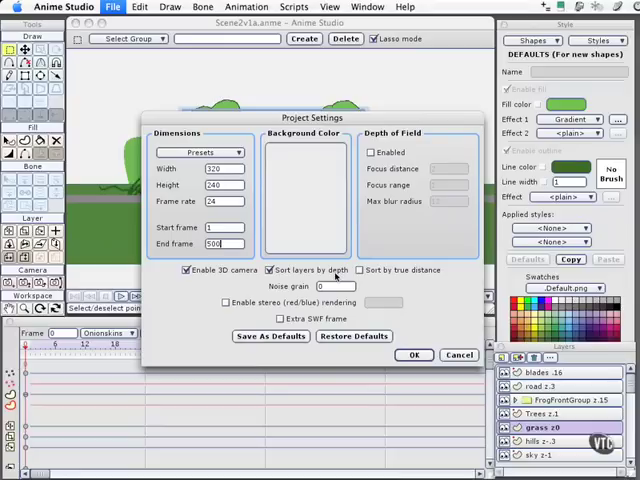
mouse_move(336, 276)
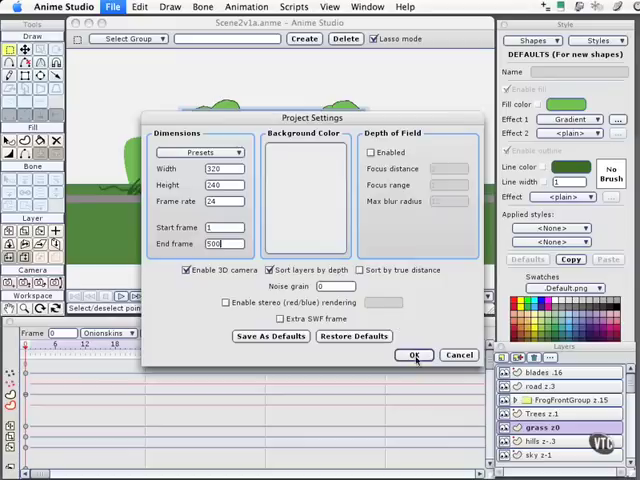
Step: Confirm the project settings and set the sky layer to Immune to camera movements
left_click(414, 356)
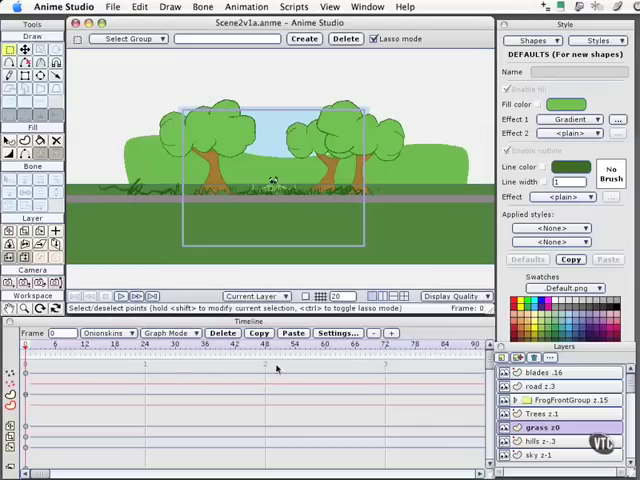
mouse_move(424, 388)
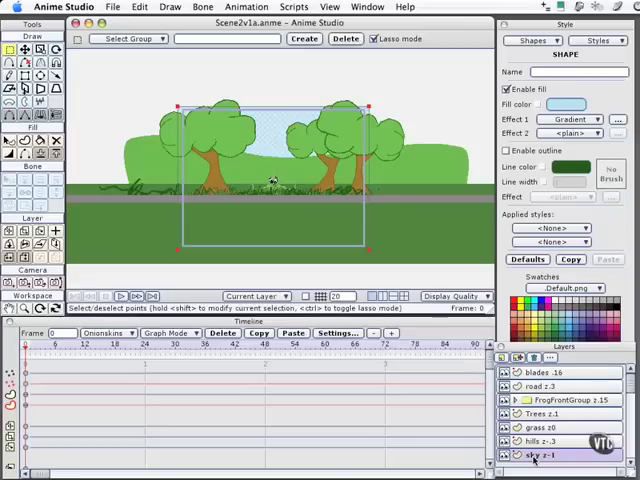
left_click(544, 442)
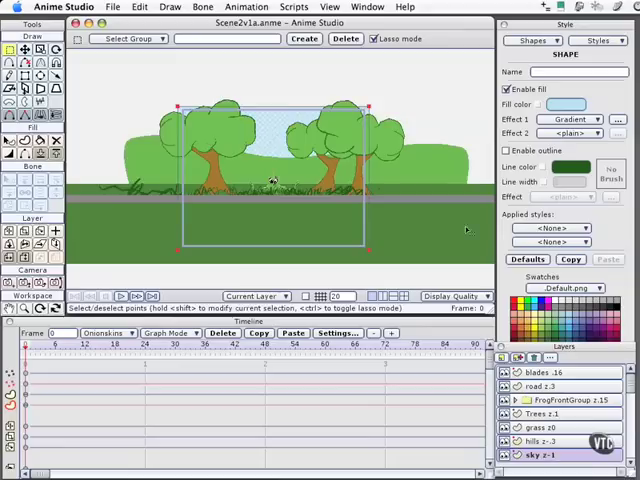
mouse_move(208, 104)
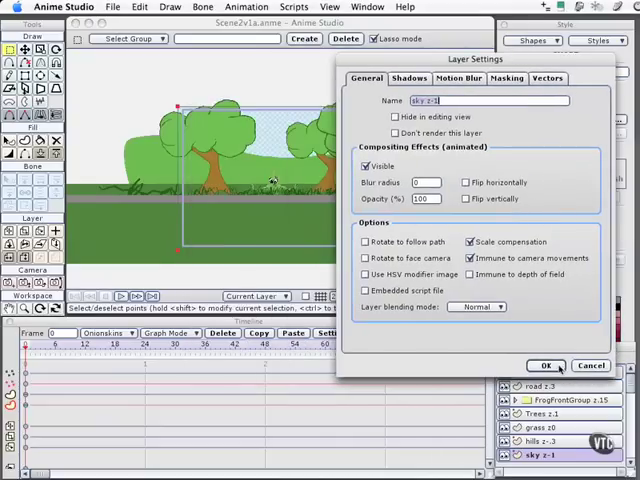
left_click(546, 364)
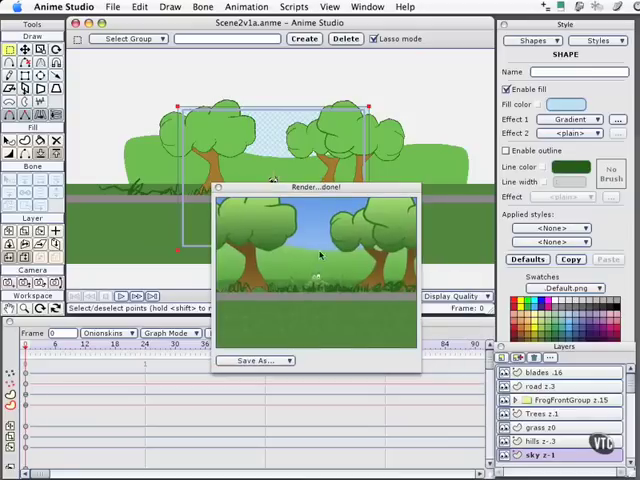
mouse_move(316, 252)
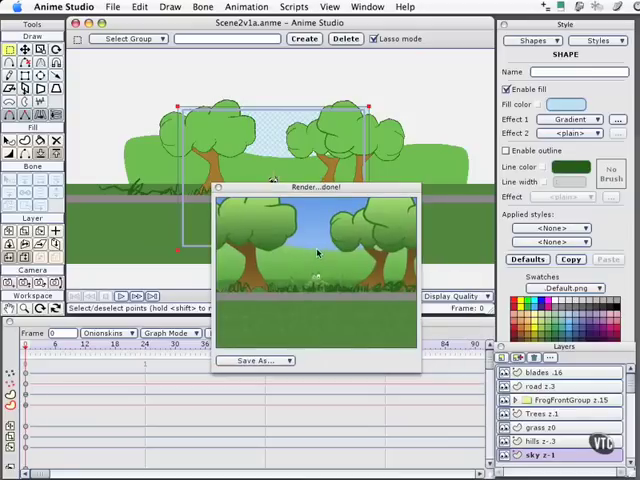
mouse_move(318, 208)
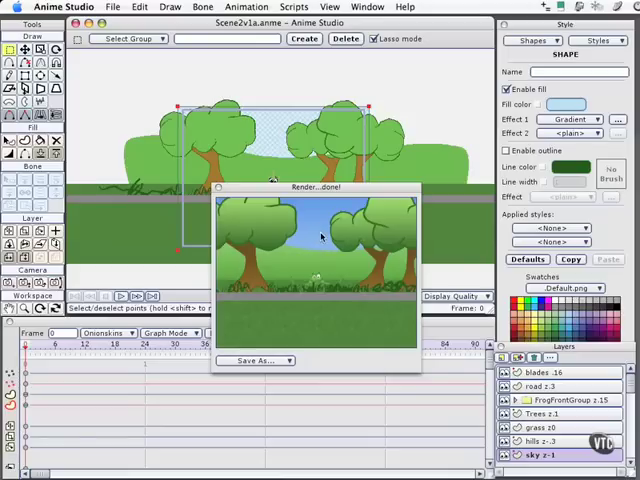
mouse_move(358, 190)
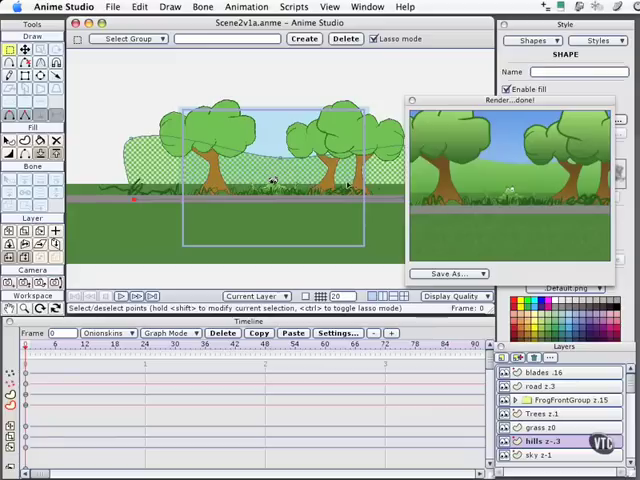
mouse_move(290, 196)
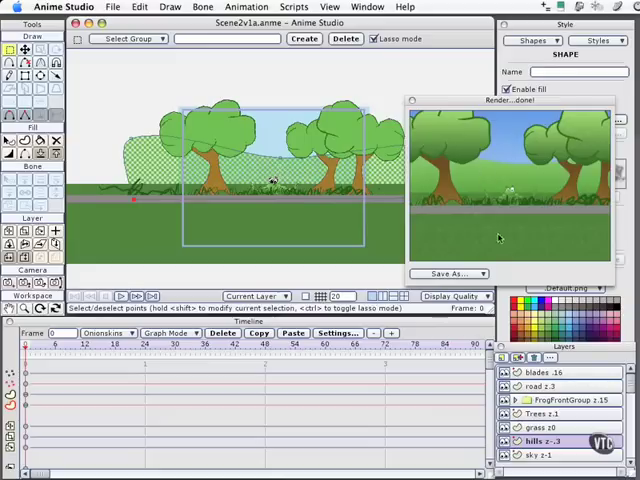
mouse_move(536, 326)
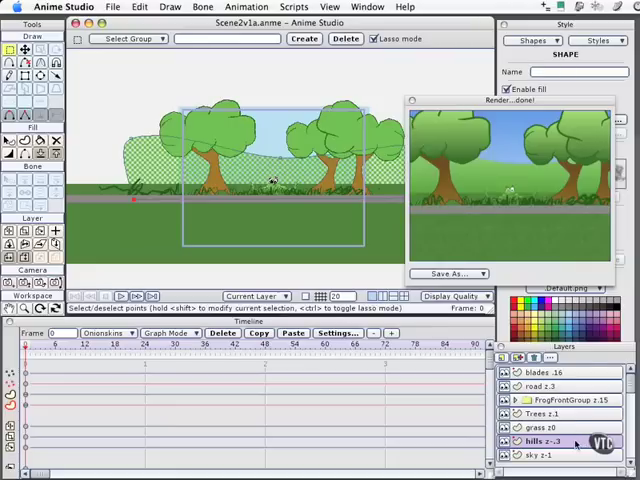
Step: Set the hills layer to Immune to camera movements in its Layer Settings
double_click(544, 440)
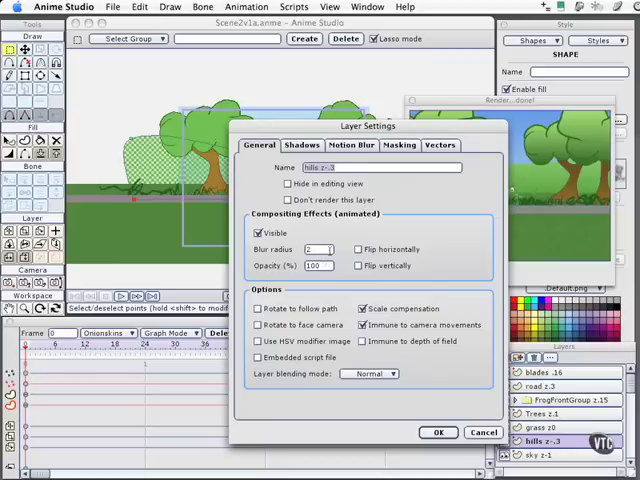
left_click(438, 432)
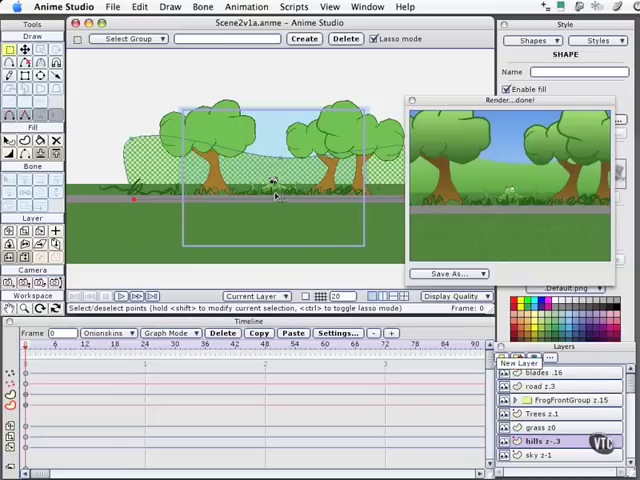
mouse_move(270, 204)
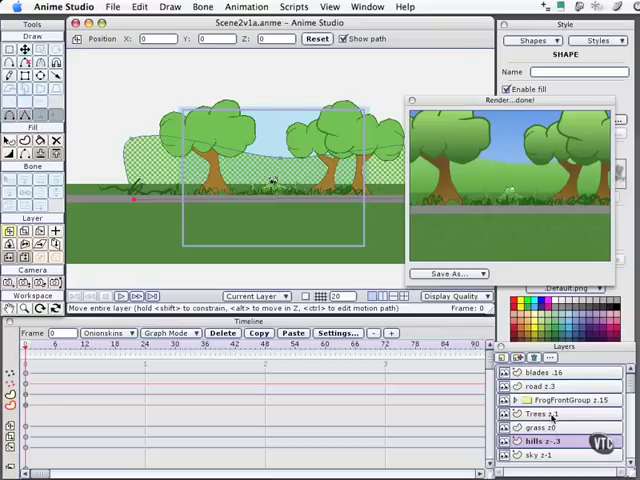
mouse_move(552, 420)
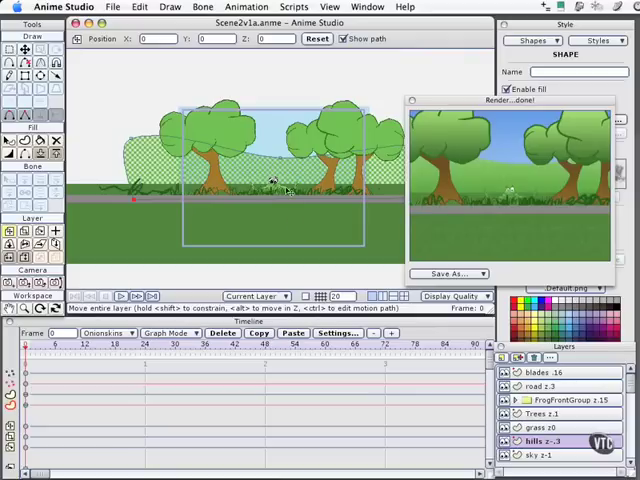
mouse_move(296, 248)
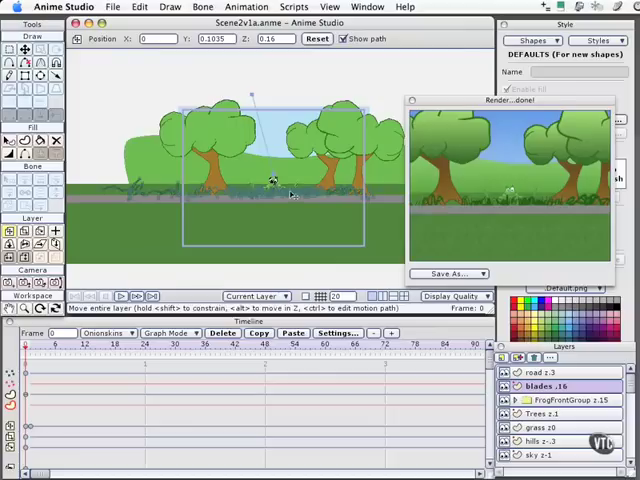
mouse_move(336, 244)
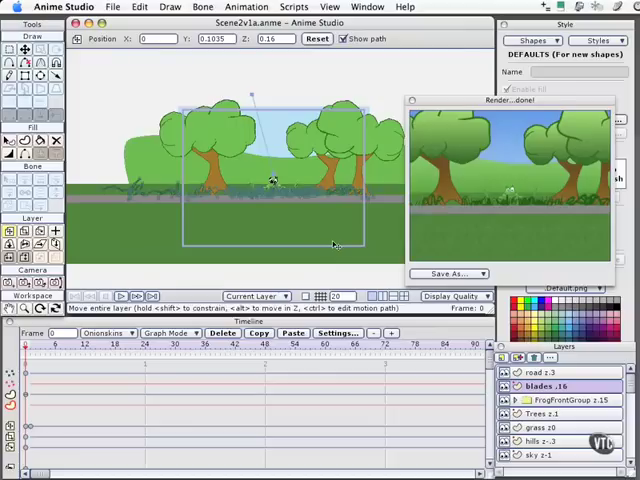